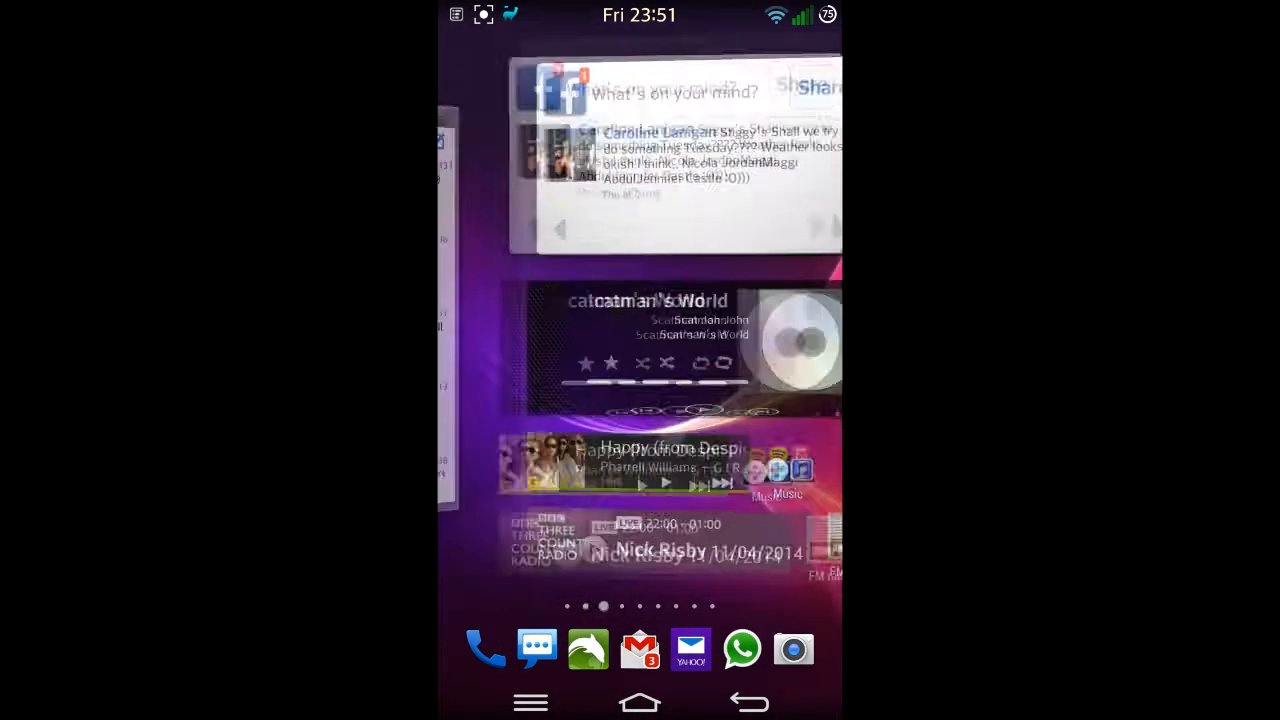
Swipe through the widget-filled home pages, then pull down the notification shade.
scroll("left", 3)
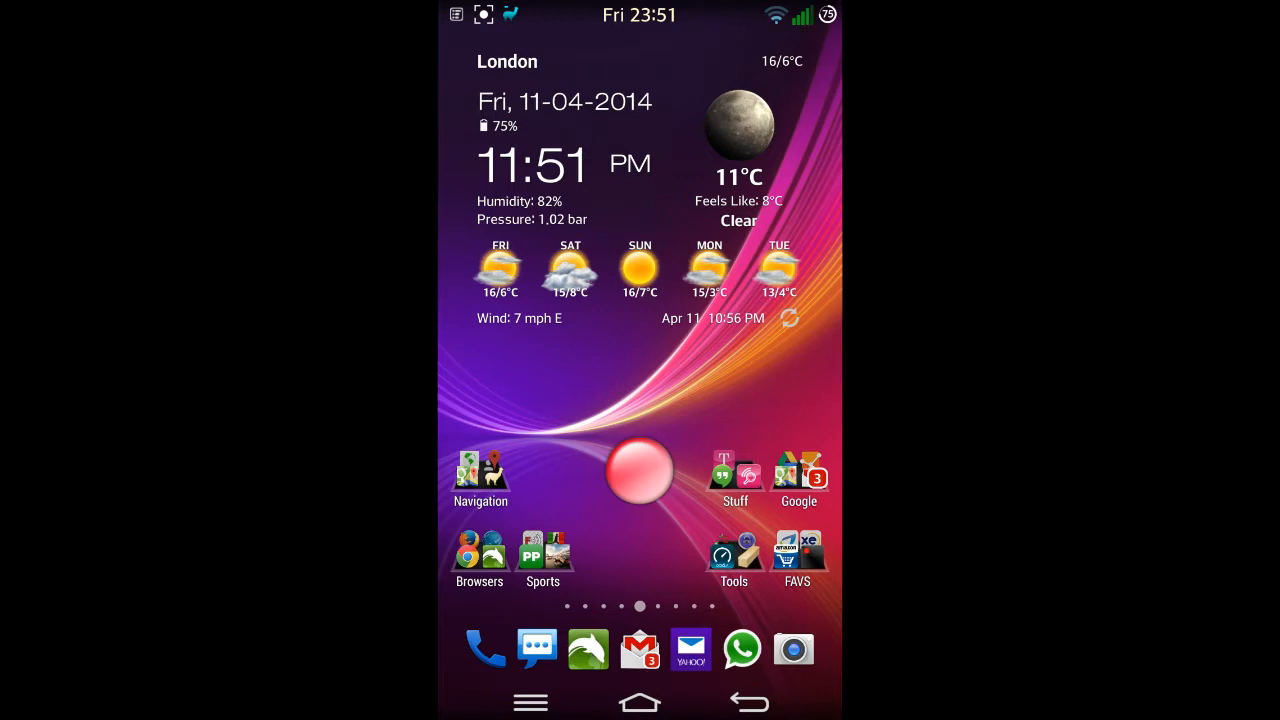
left_click_drag(640, 10, 640, 400)
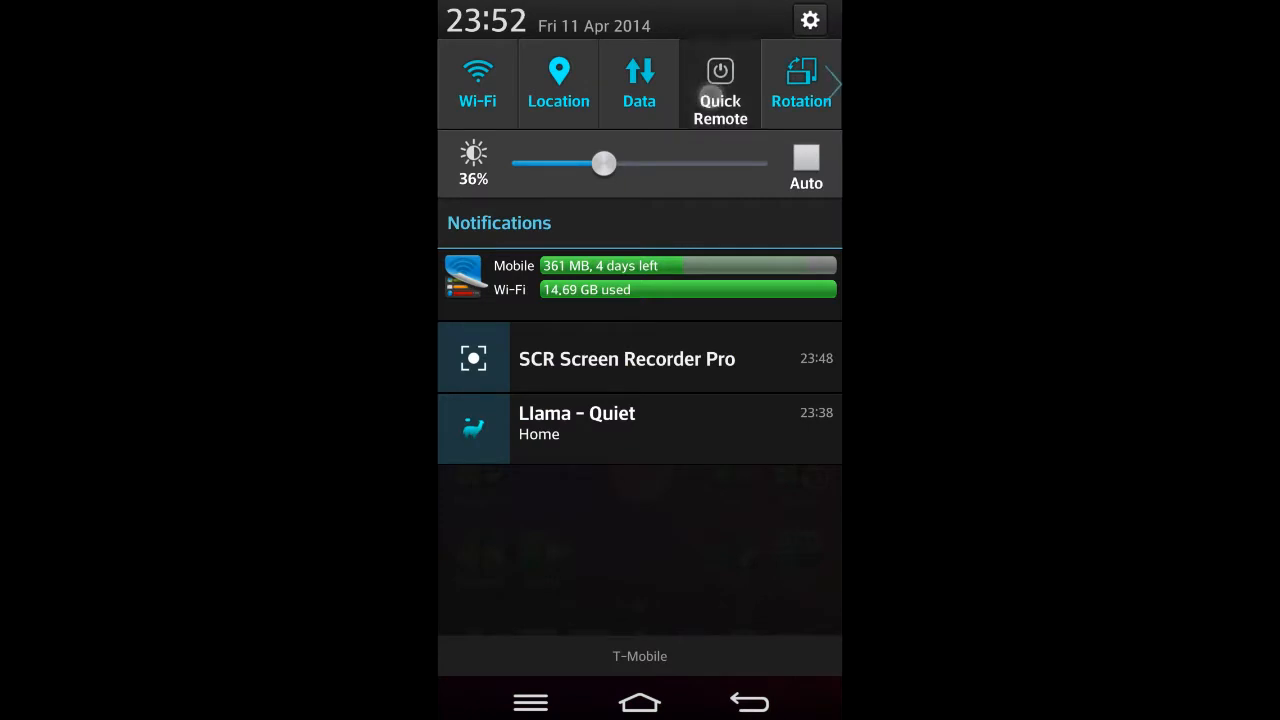
Reveal the Quick Remote TV controls in the shade, then go into the Settings app.
left_click(720, 80)
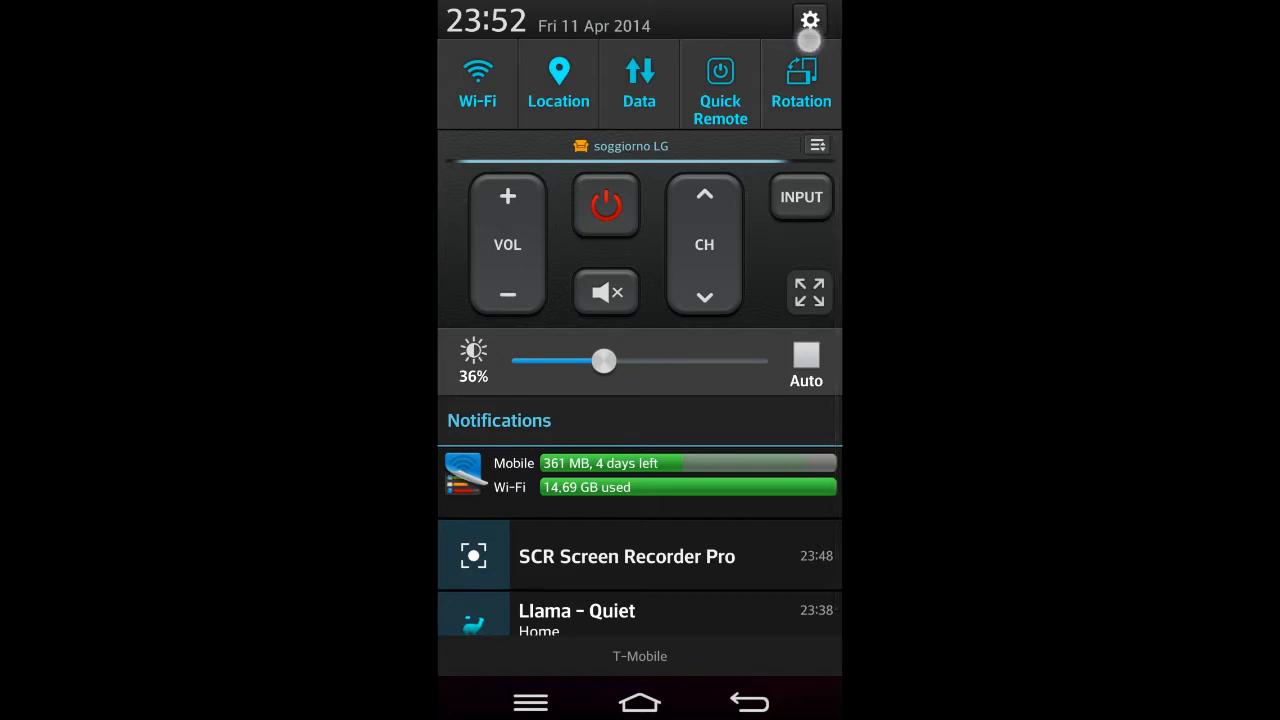
left_click(810, 20)
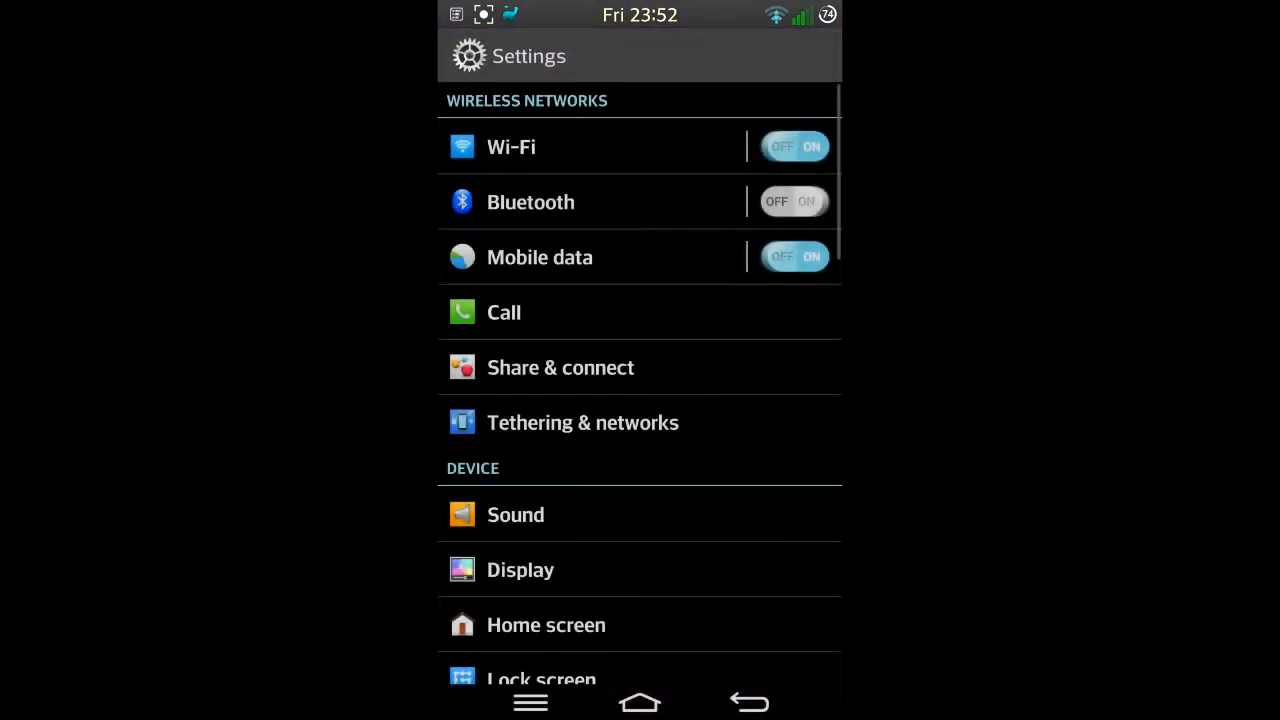
Scroll to System, view the About phone page, then return to the home screen.
scroll("down", 3)
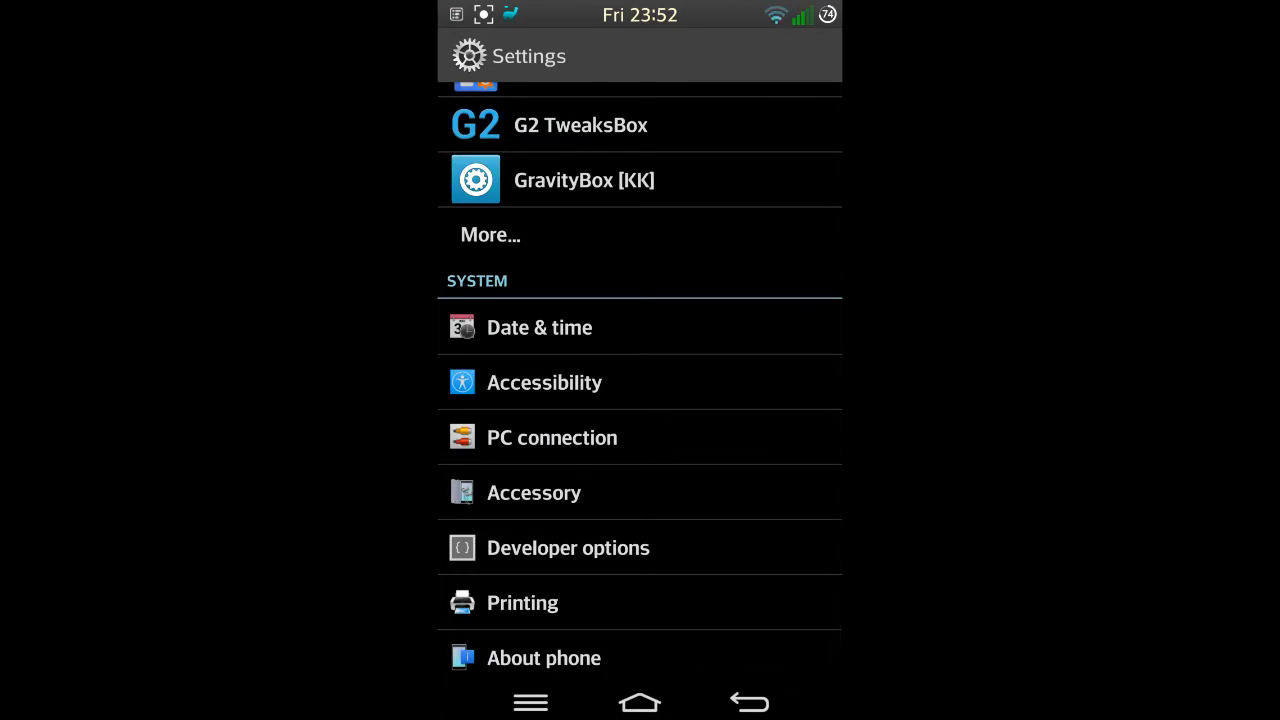
left_click(544, 656)
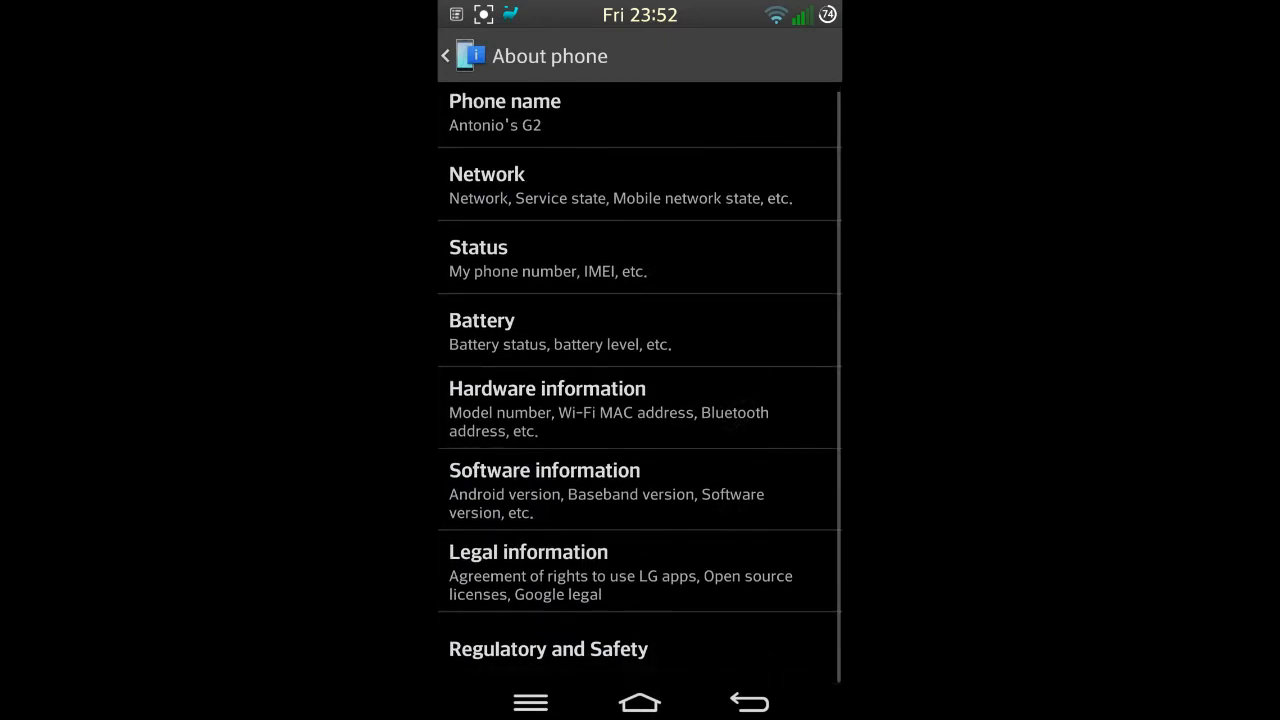
left_click(544, 470)
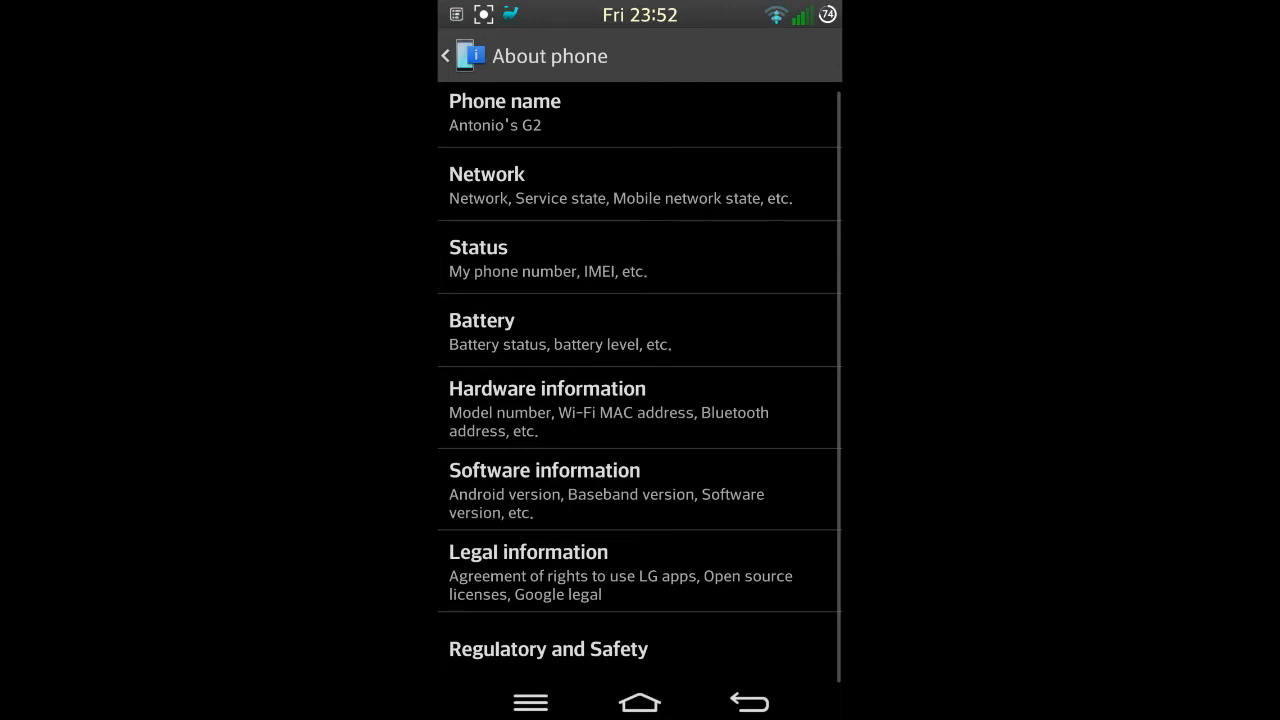
left_click(640, 700)
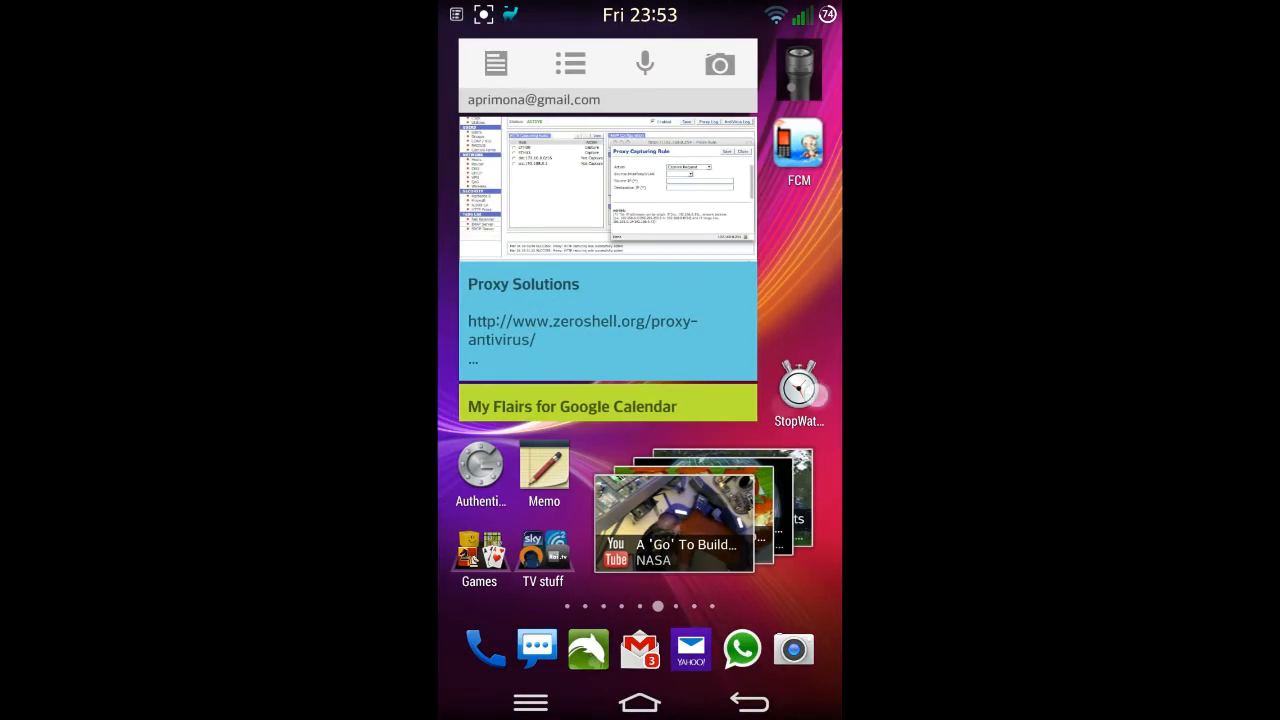
Scroll Settings down to the Xposed Modules section and enter G2 TweaksBox.
scroll("left", 3)
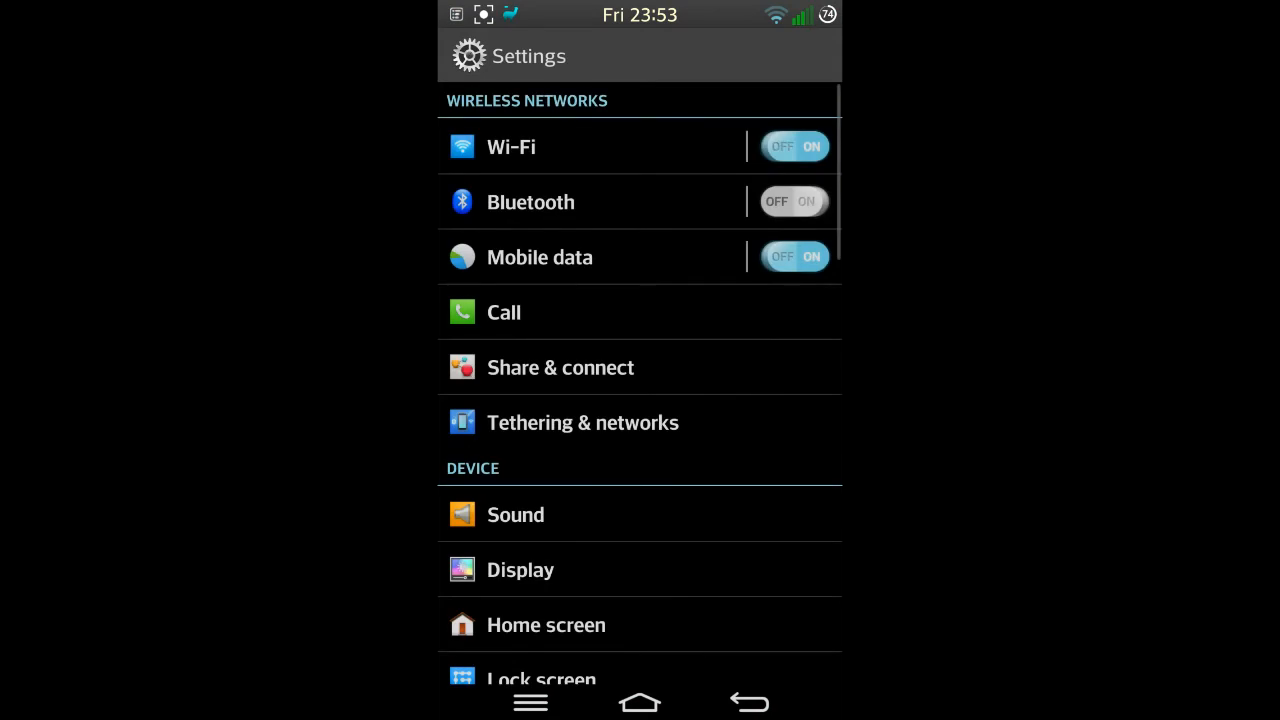
scroll("down", 3)
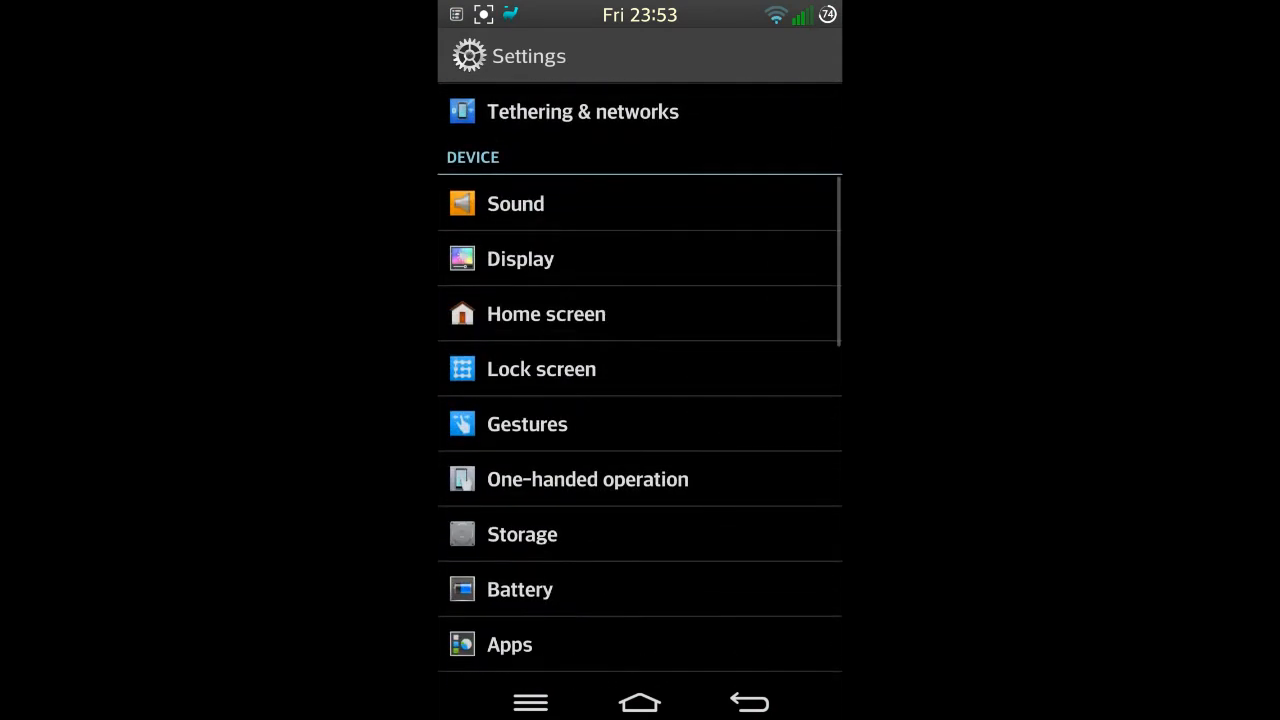
scroll("down", 3)
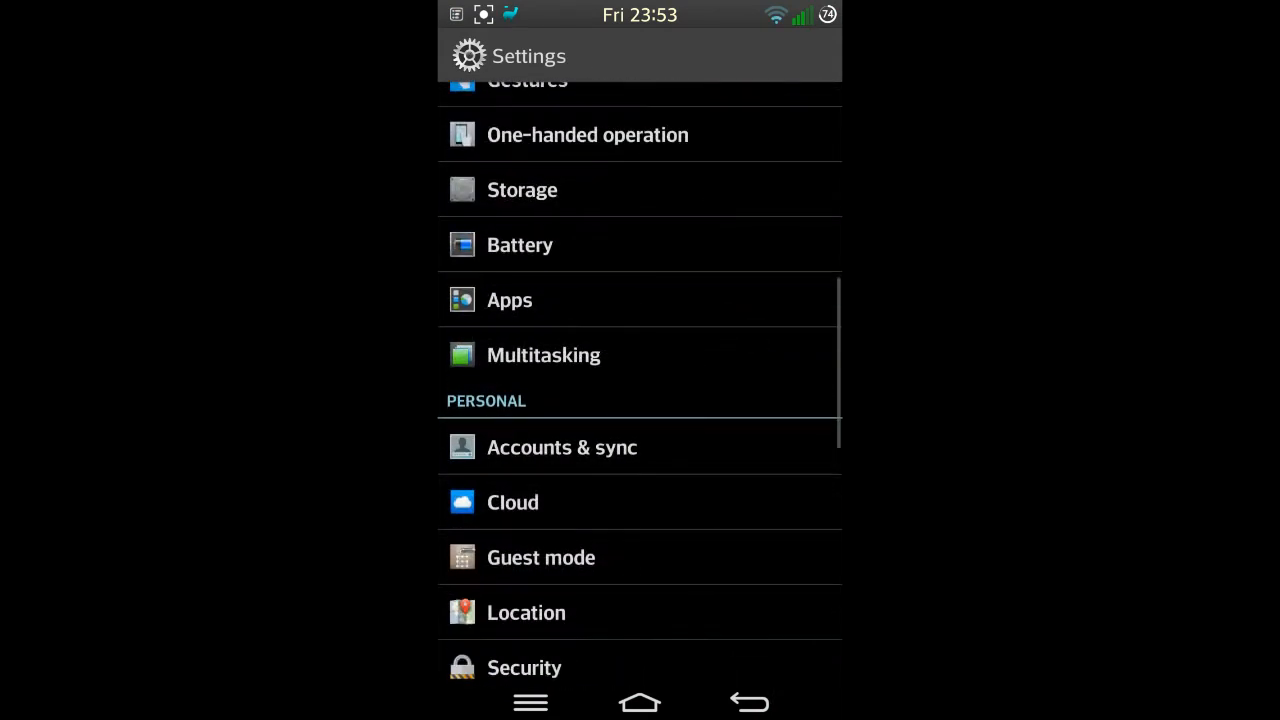
scroll("down", 3)
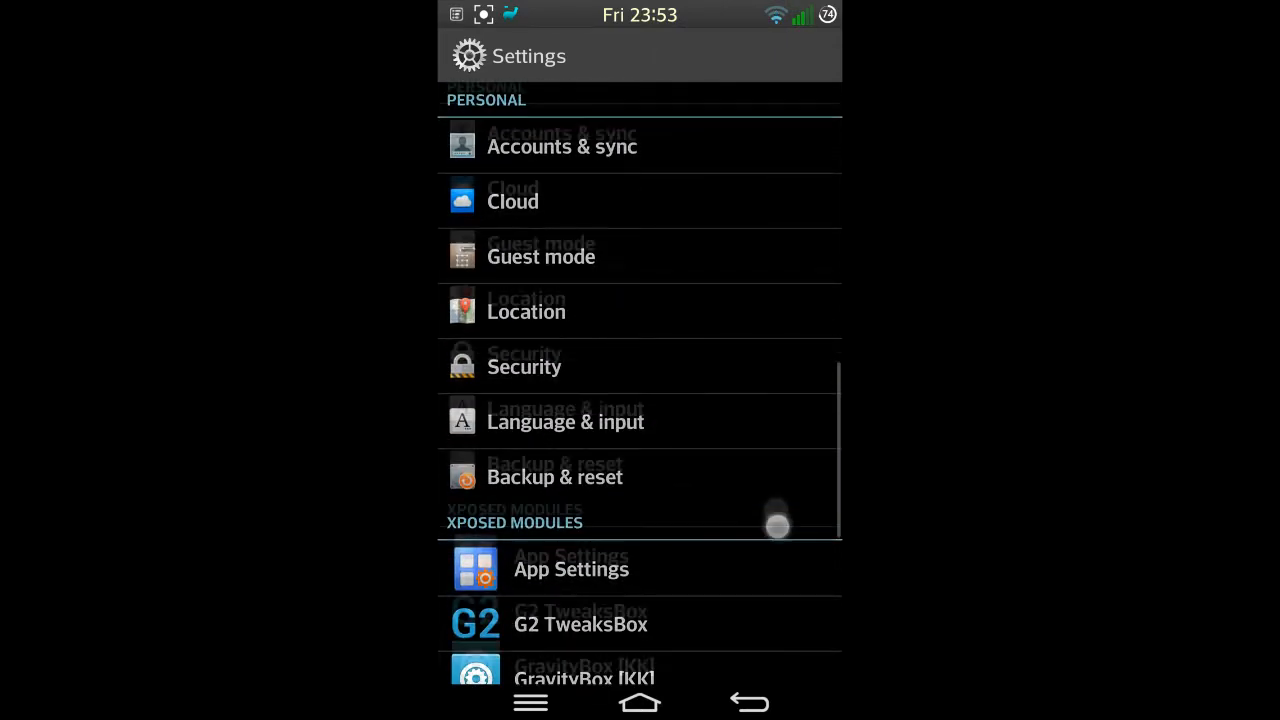
scroll("down", 3)
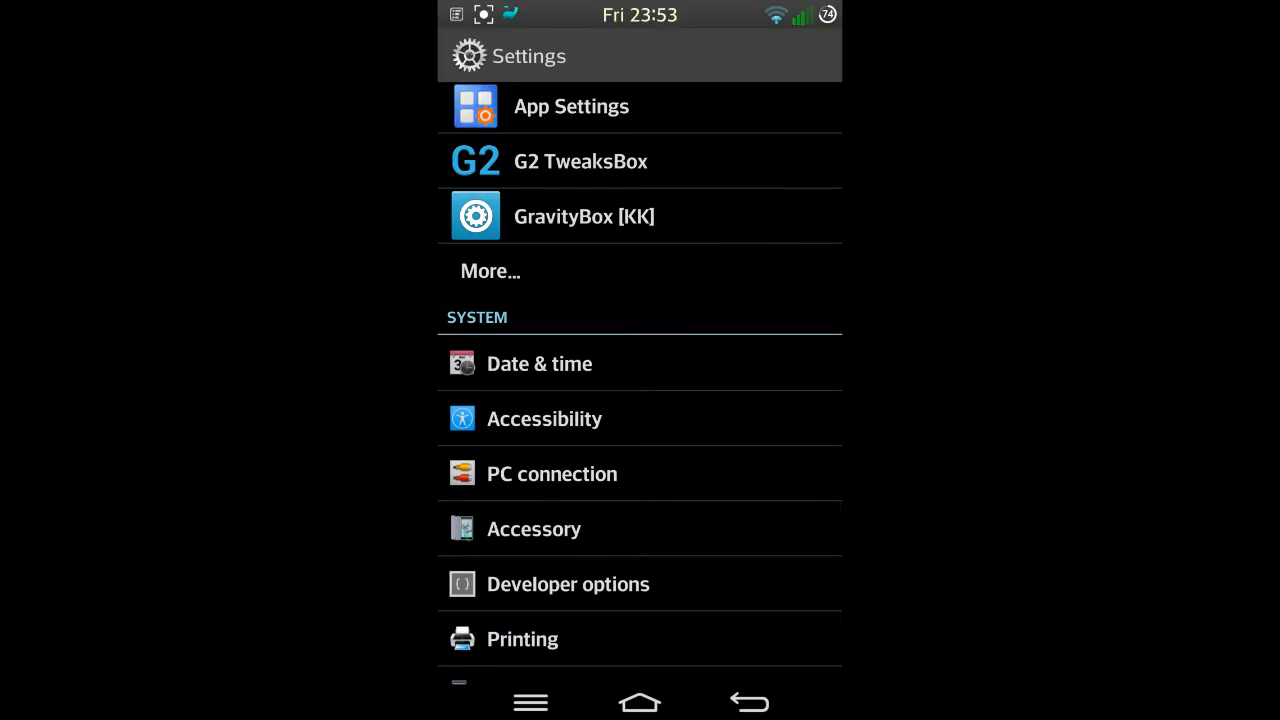
scroll("down", 3)
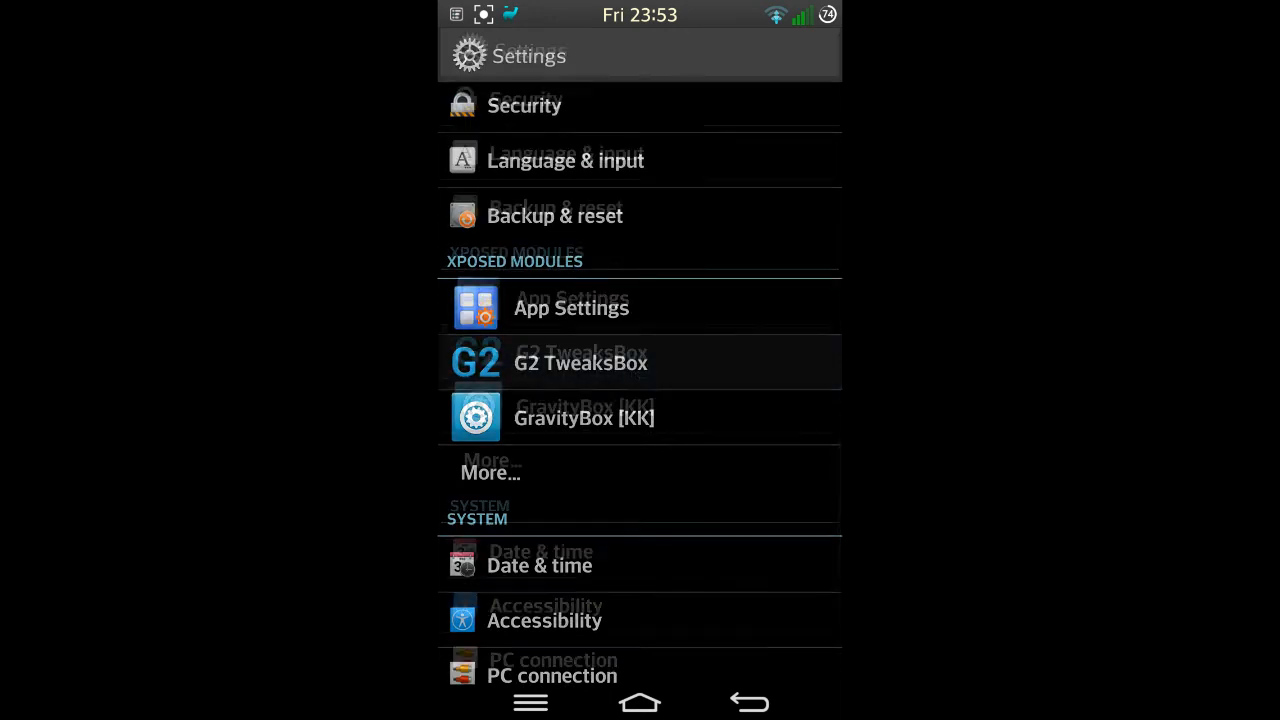
left_click(580, 362)
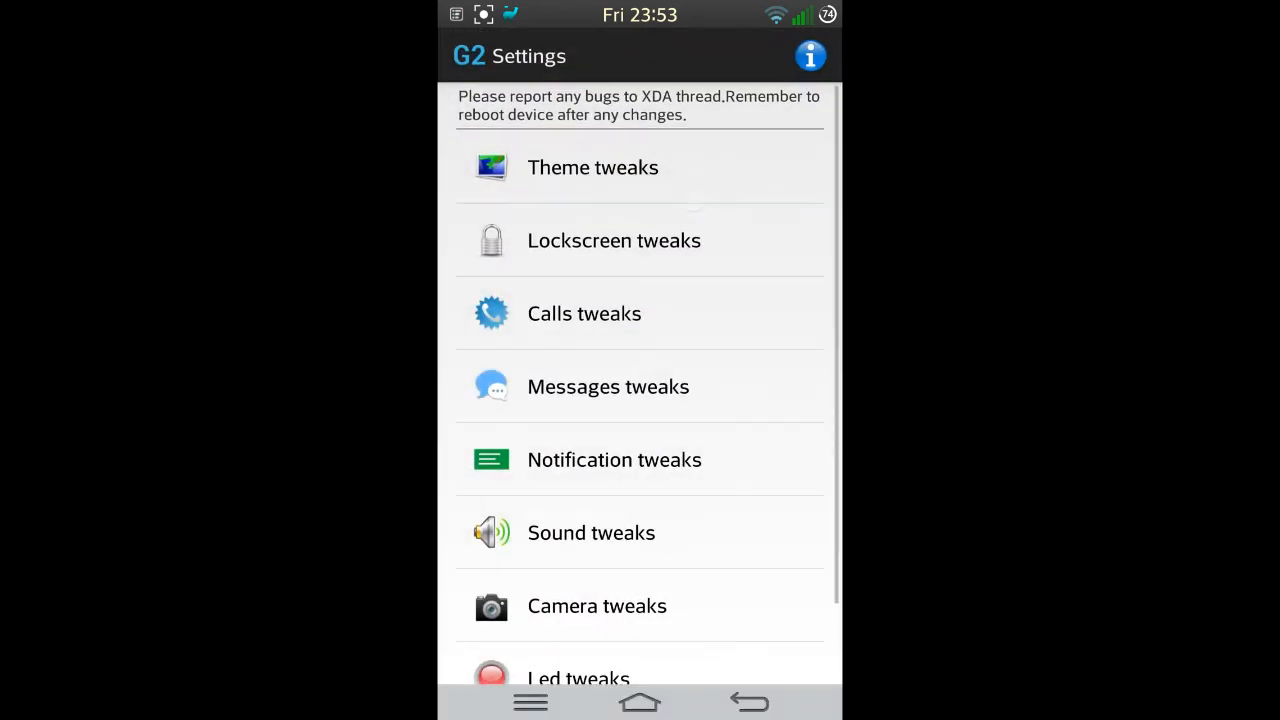
Browse the Status Bar tweaks for icons, clock and carrier text, then go Home.
left_click(592, 168)
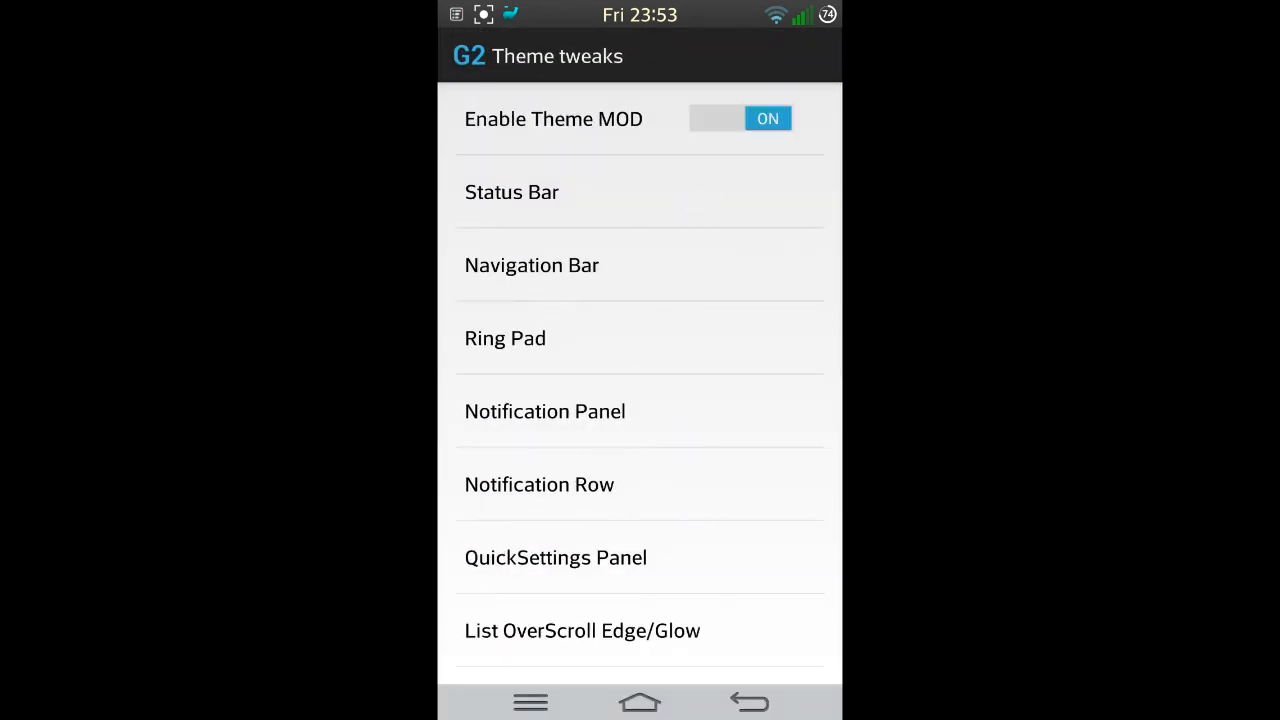
left_click(512, 192)
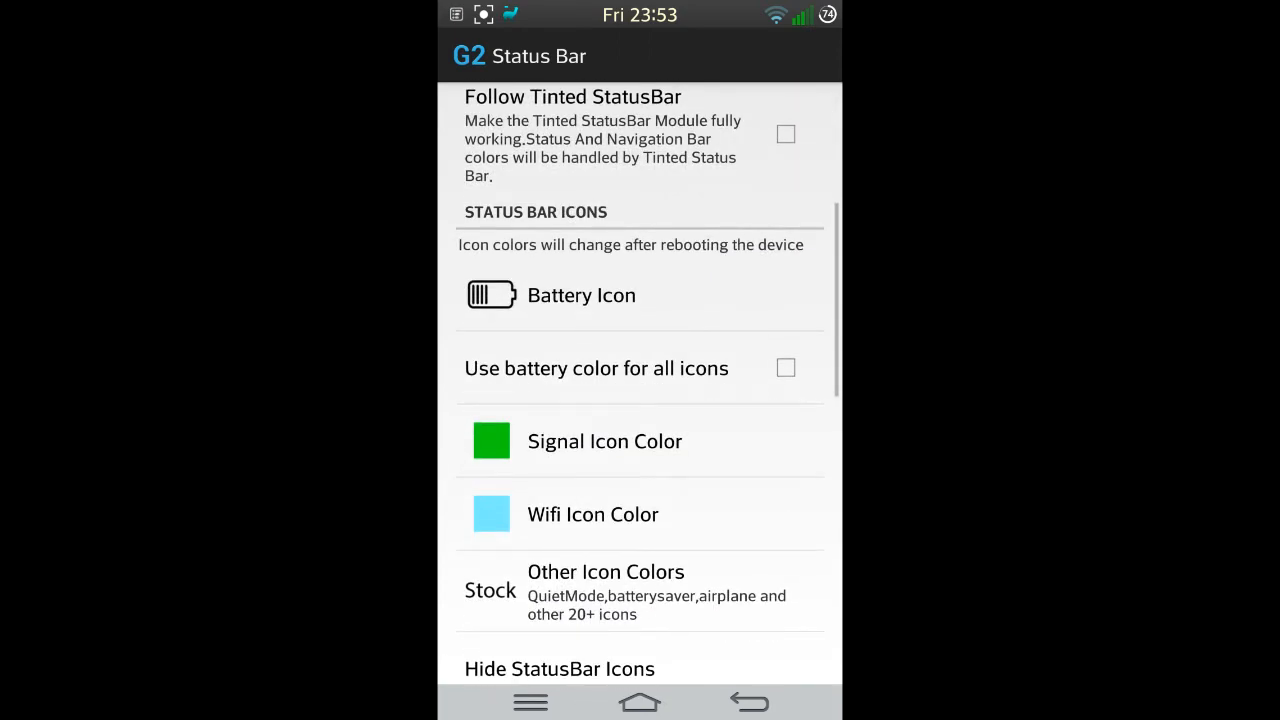
scroll("down", 3)
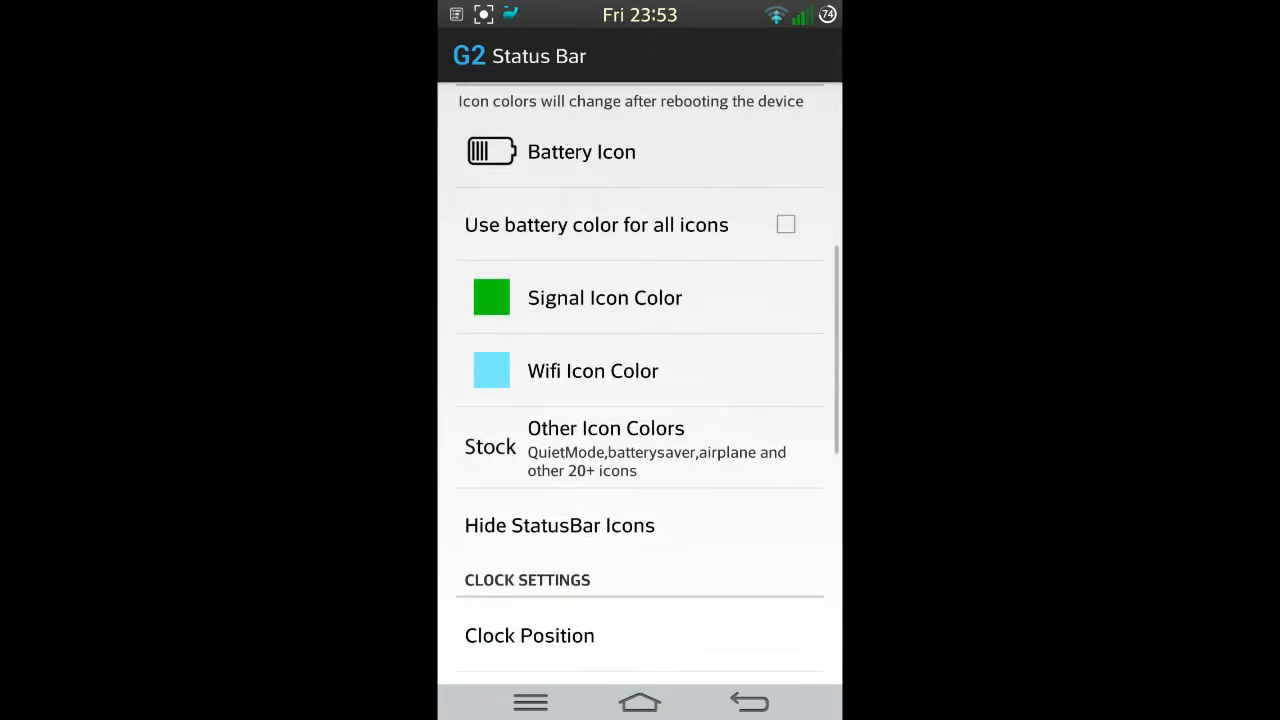
scroll("down", 3)
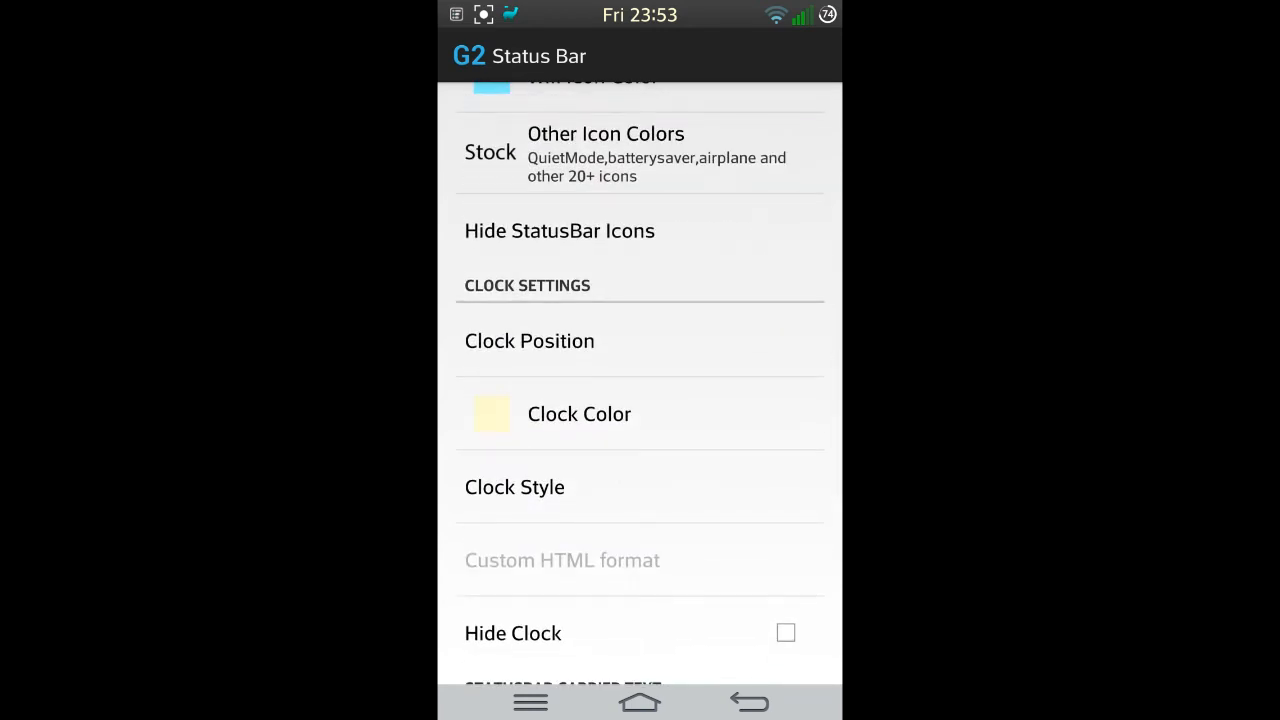
scroll("down", 3)
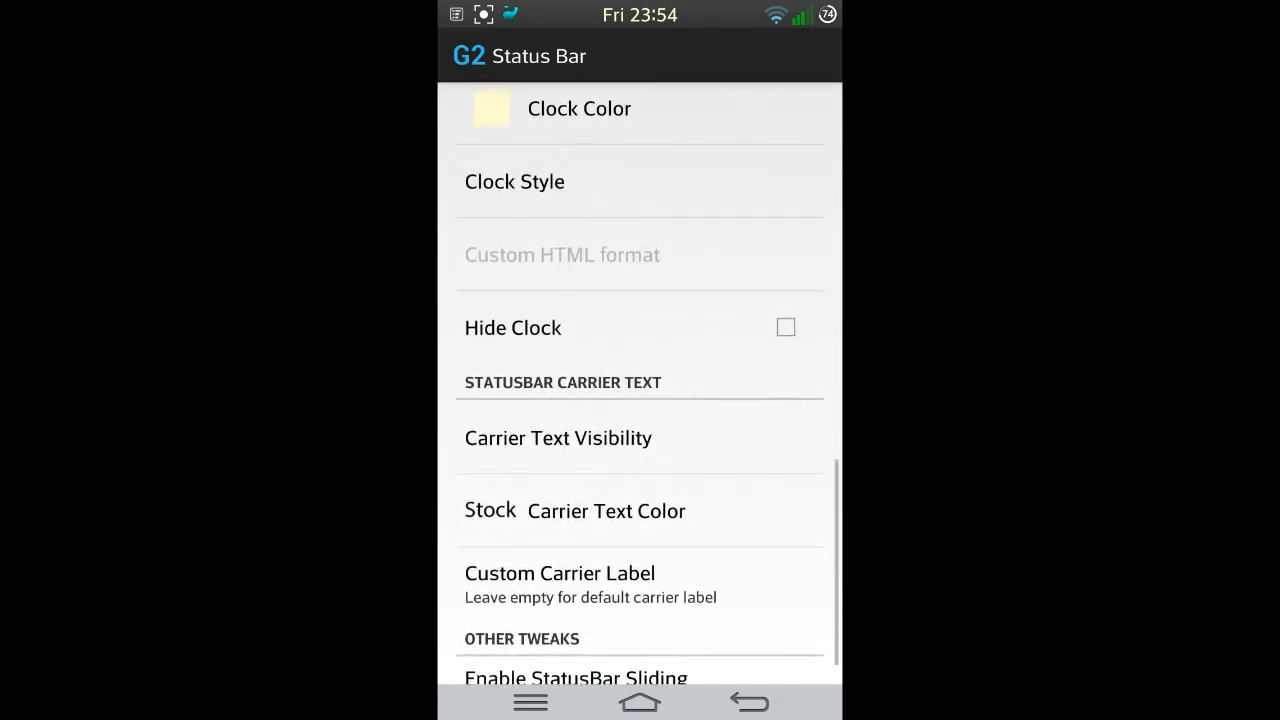
left_click(748, 702)
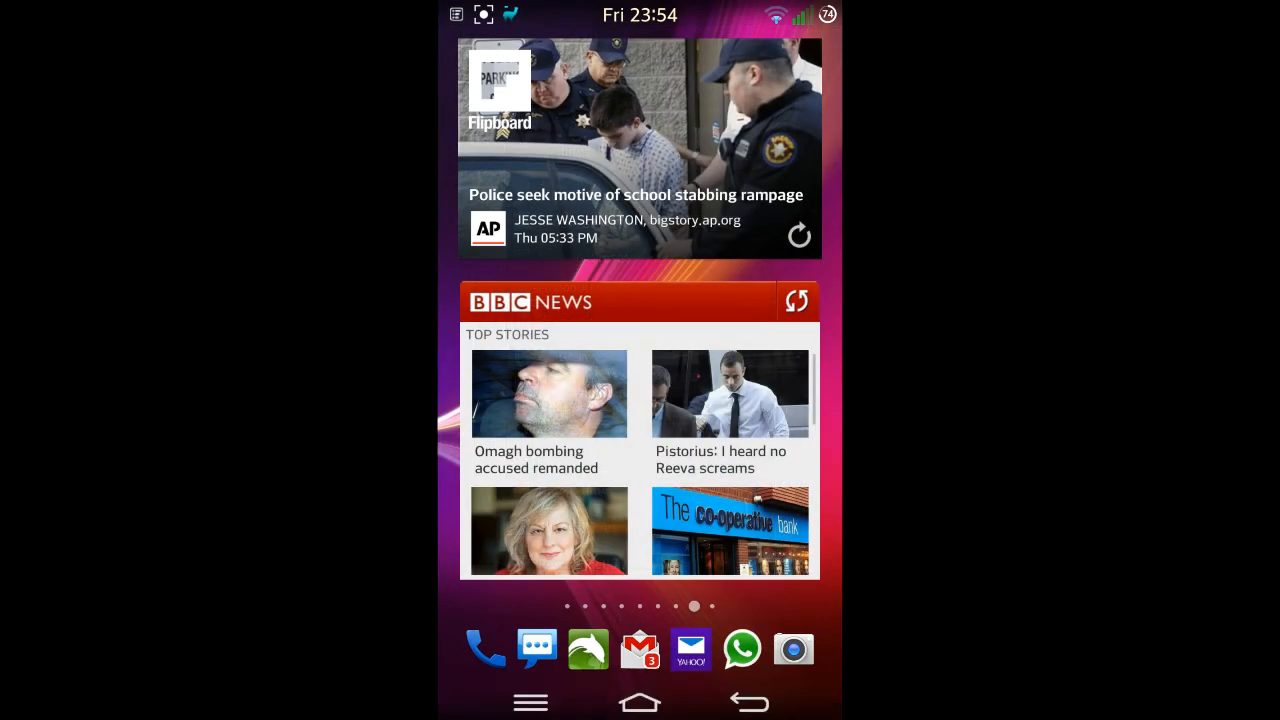
Place a call to T-Mobile 150 from the dialer and end it.
left_click(484, 648)
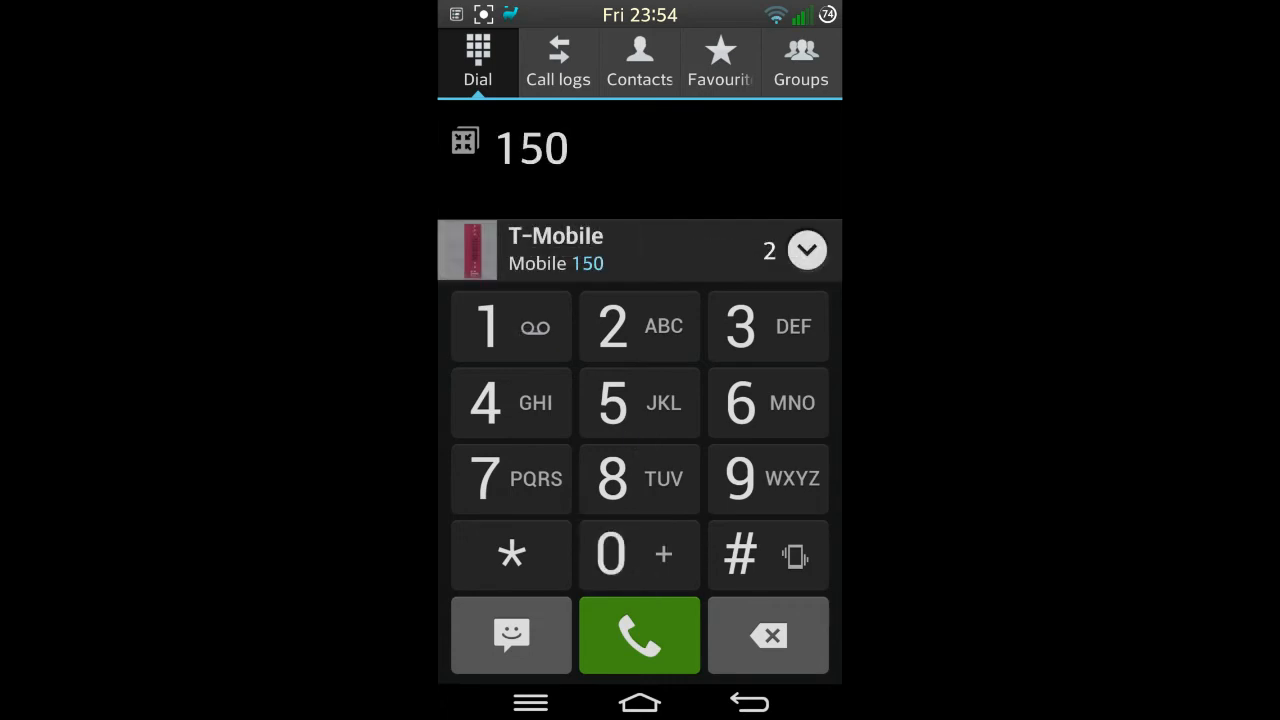
left_click(640, 636)
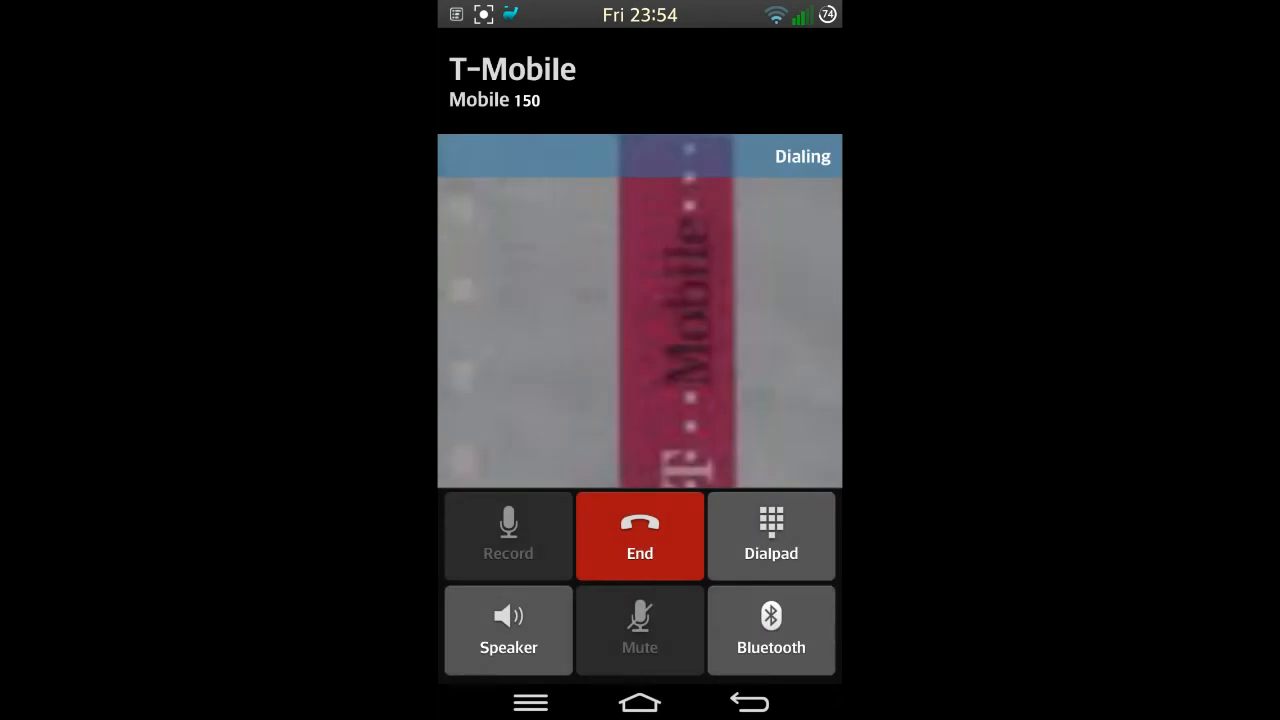
left_click(640, 536)
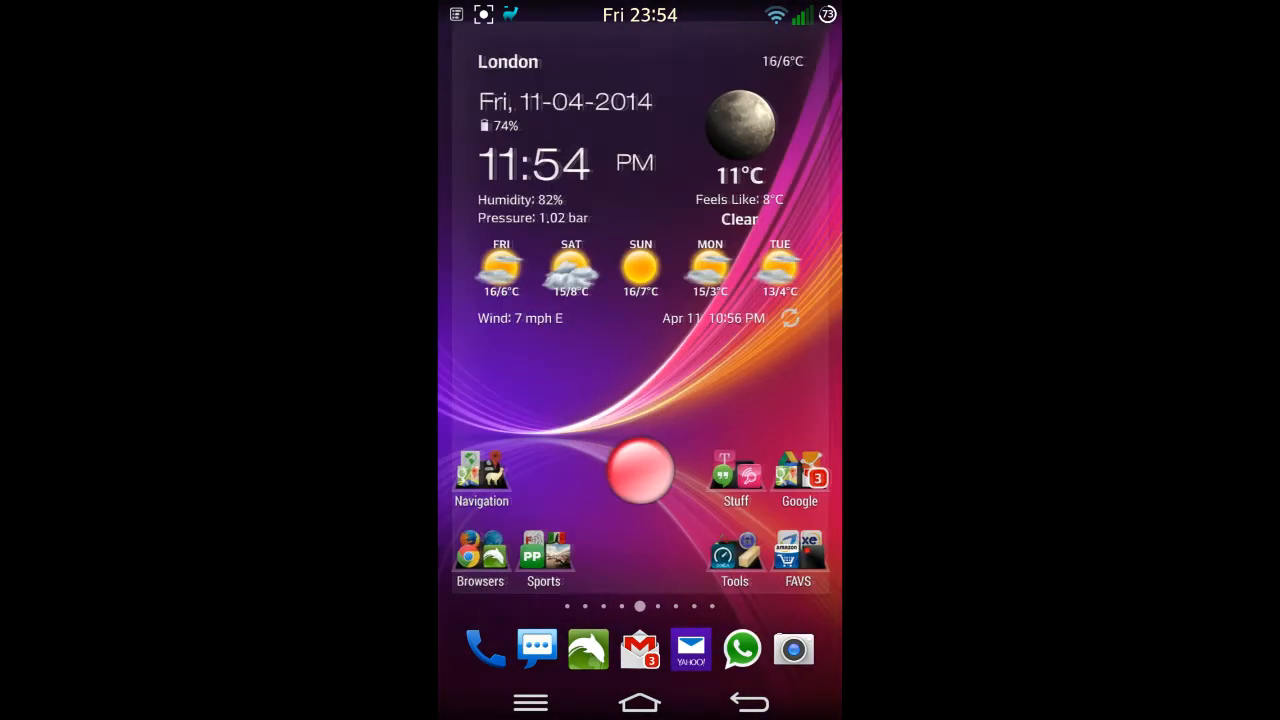
Launch AdFree with Bootup Normally to check the hosts file, then show recent apps.
scroll("left", 3)
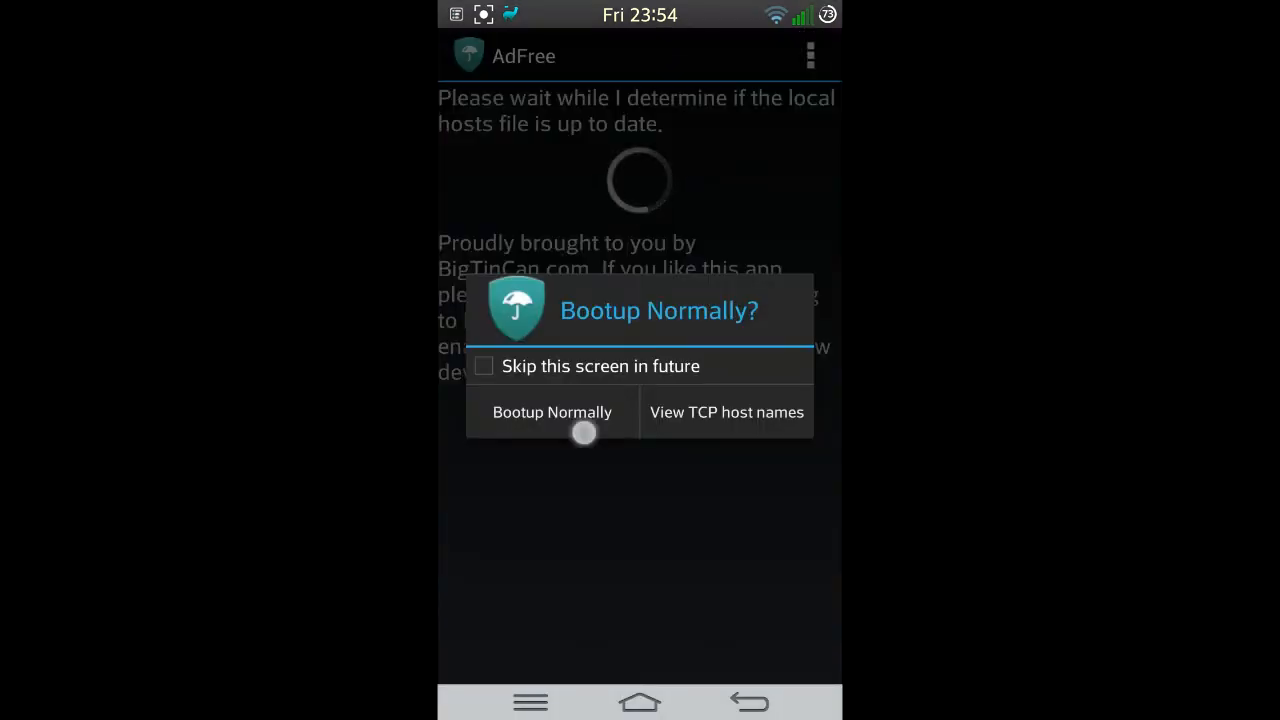
left_click(552, 412)
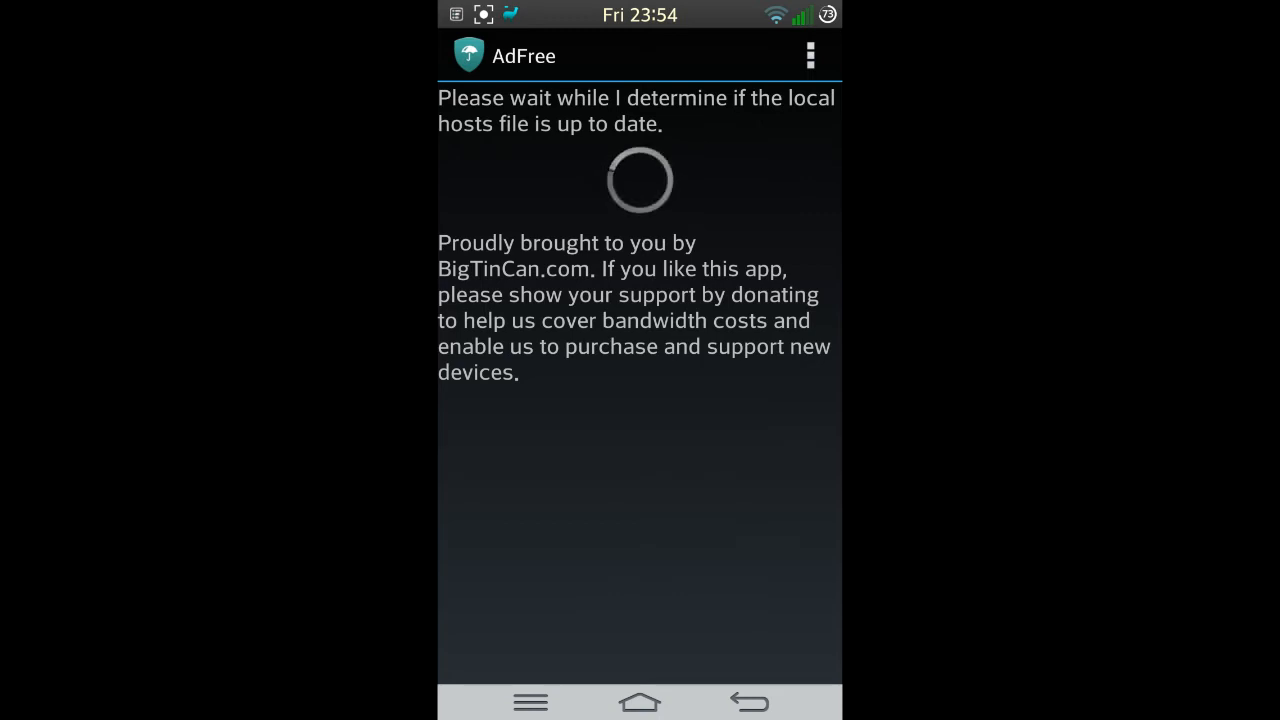
left_click(640, 700)
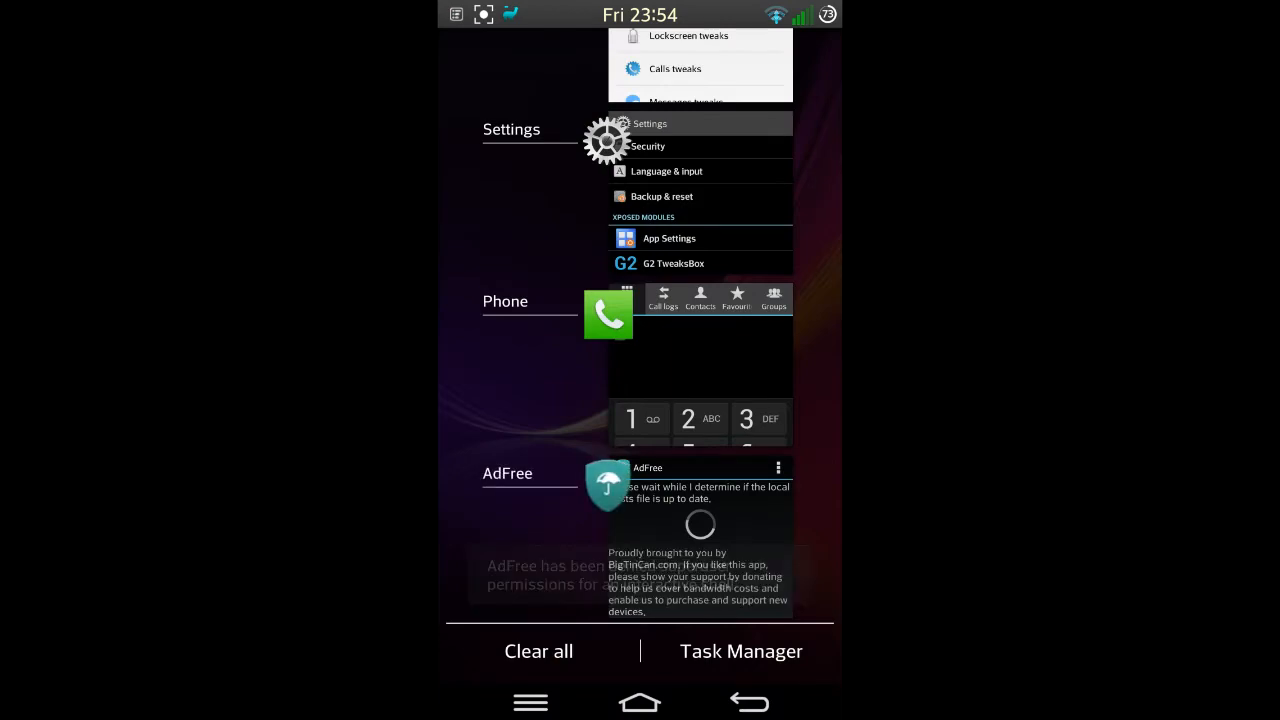
Swipe through the app drawer pages and the Widgets picker, then return Home.
scroll("up", 3)
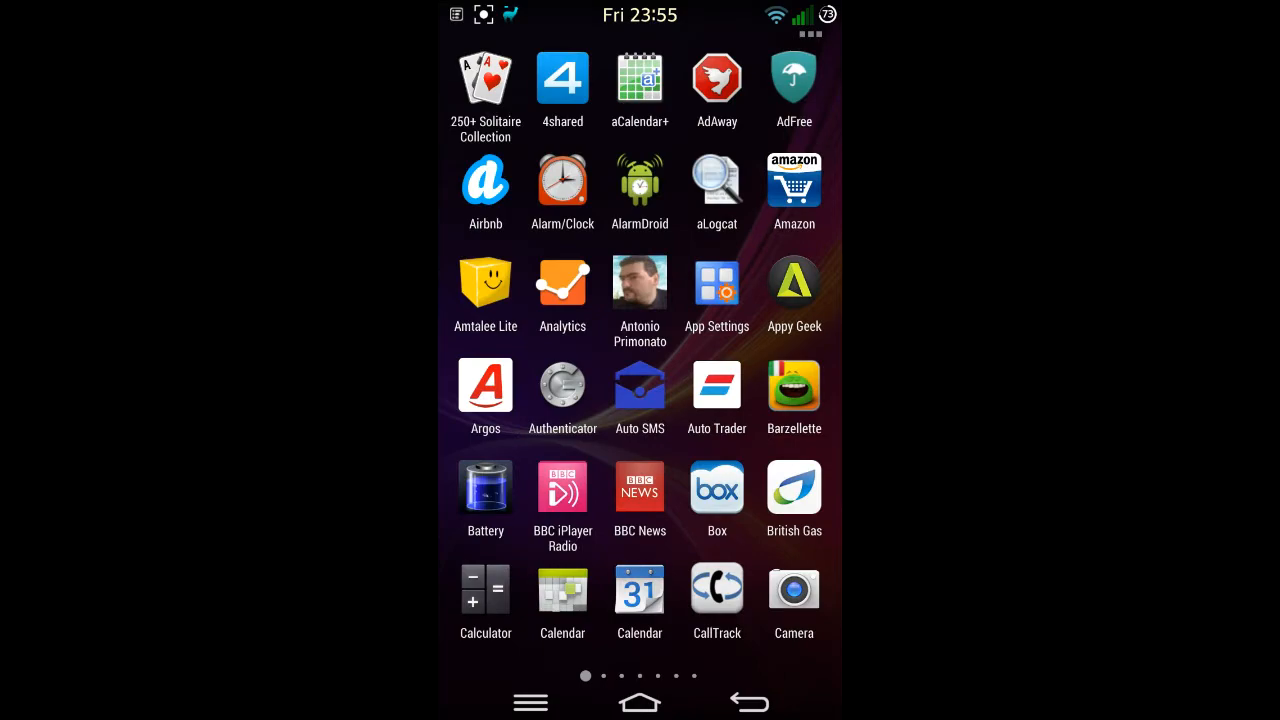
scroll("left", 3)
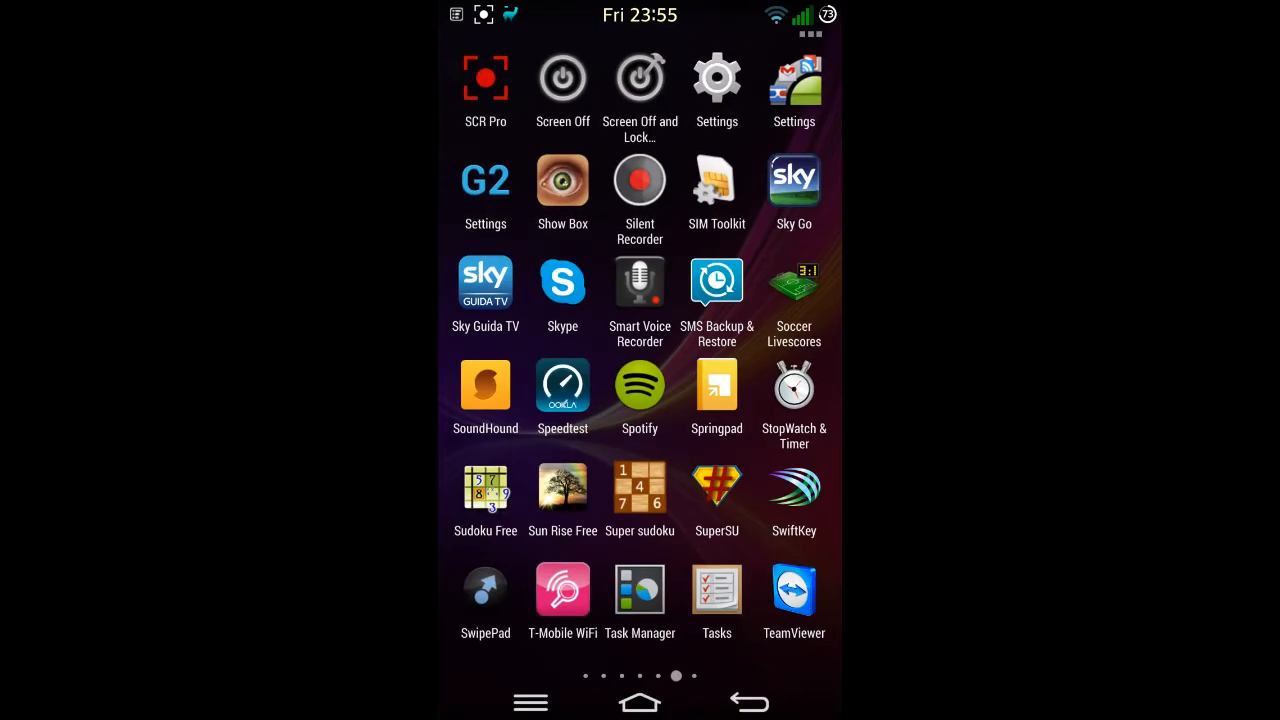
left_click(640, 702)
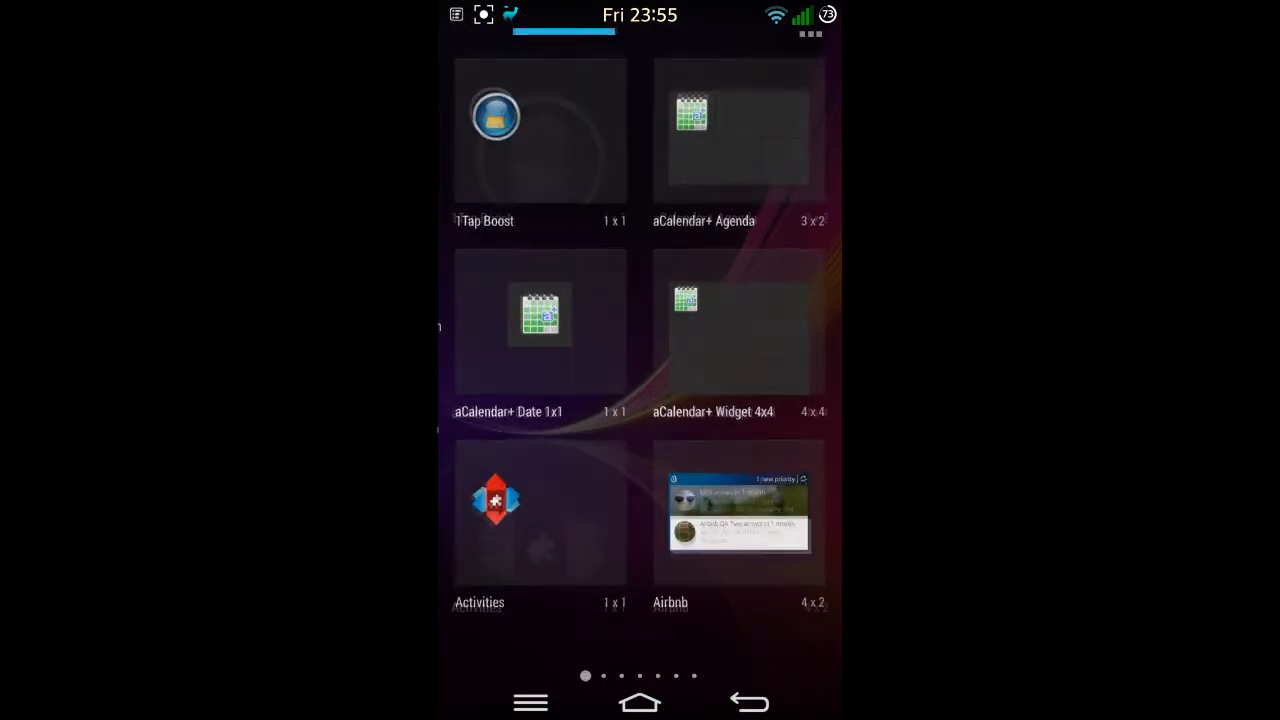
scroll("left", 3)
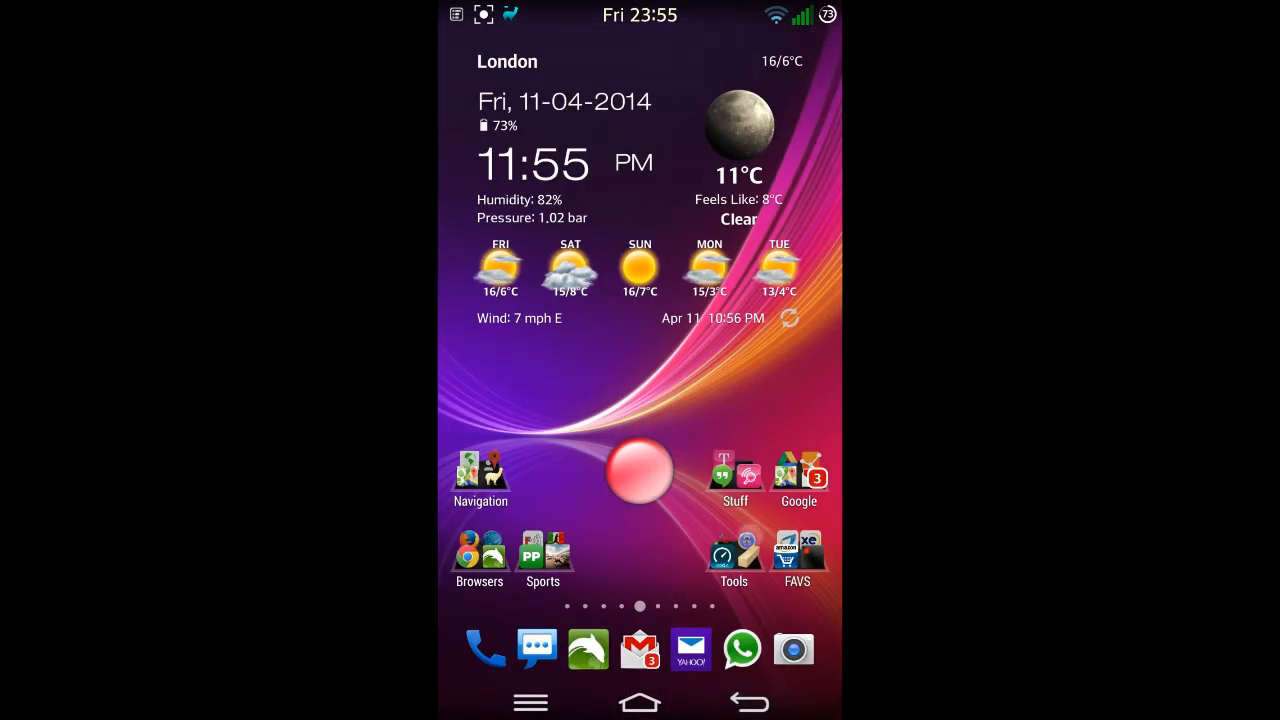
Swipe to the home page and relaunch AdFree, which announces new hostnames to block.
scroll("left", 3)
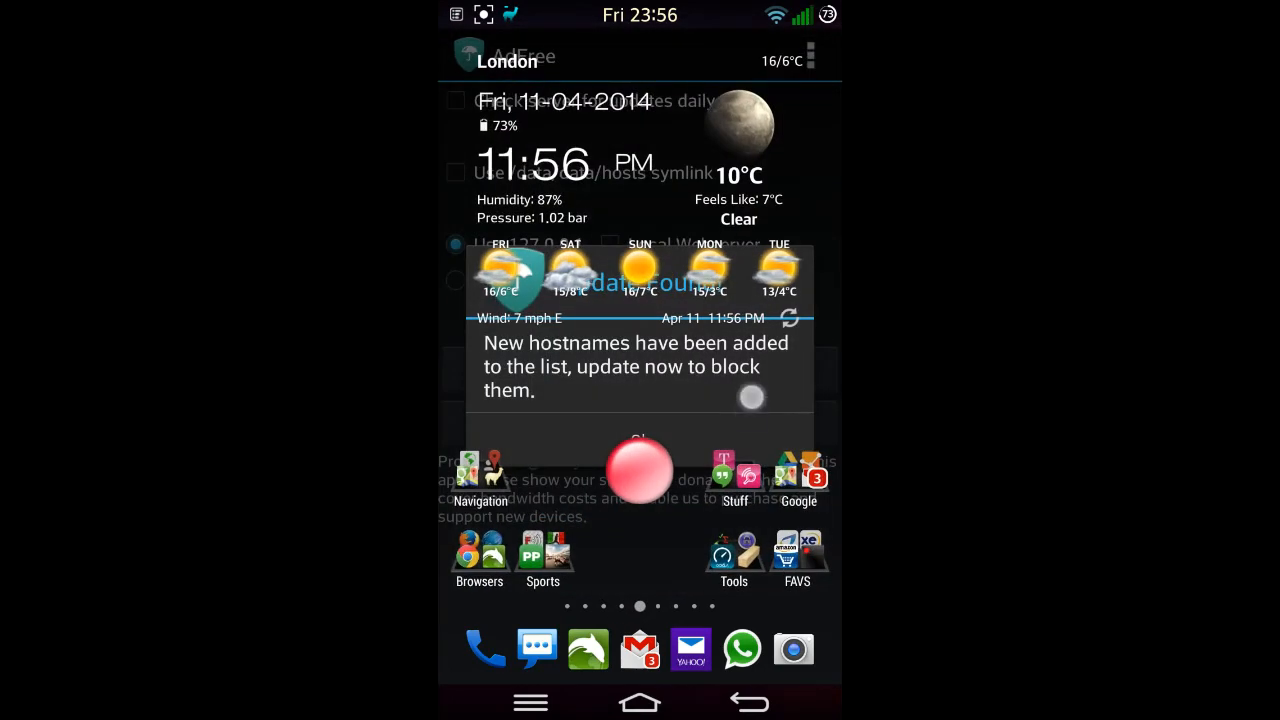
Acknowledge AdFree's new-hostnames notice with OK and go back to the app drawer.
left_click(640, 470)
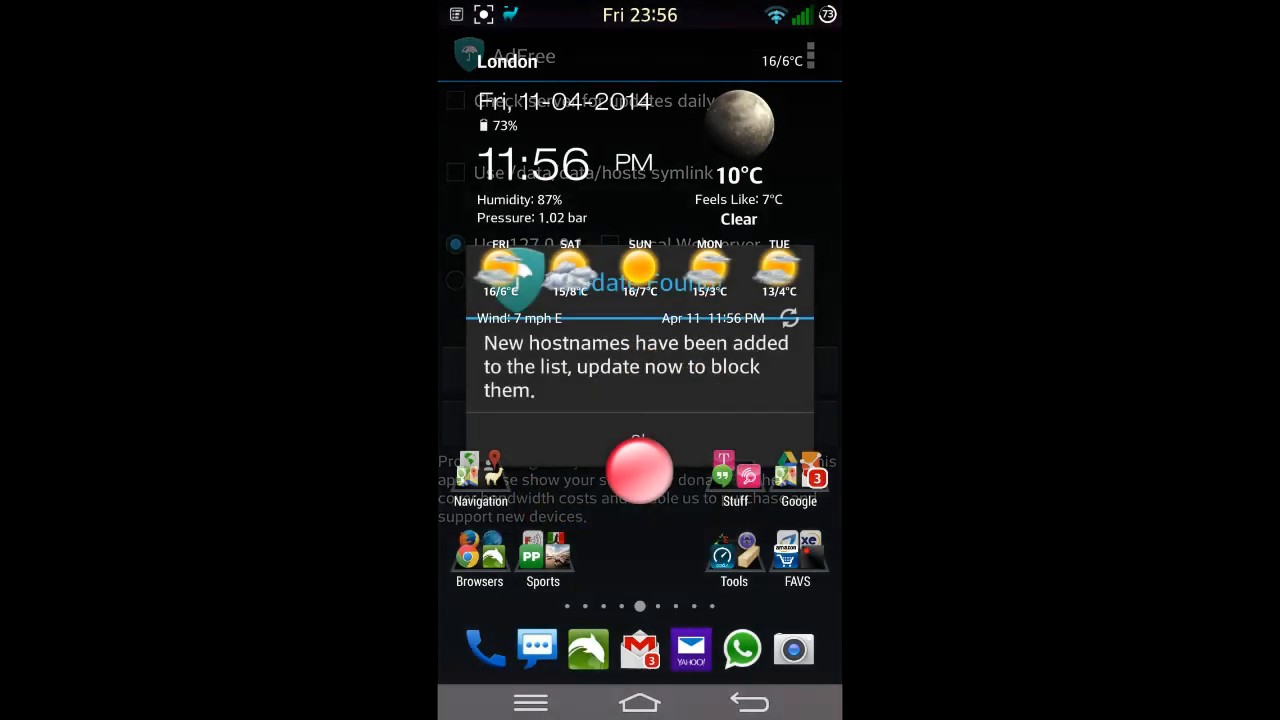
left_click(640, 470)
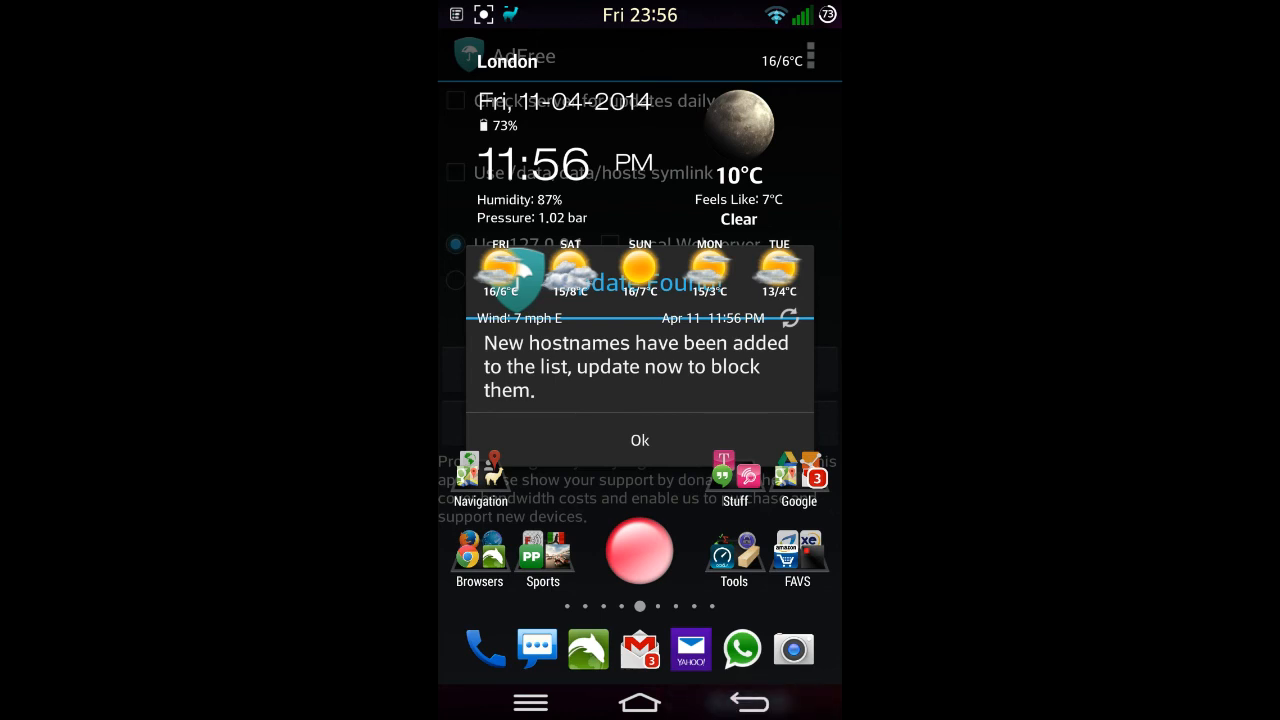
left_click(640, 440)
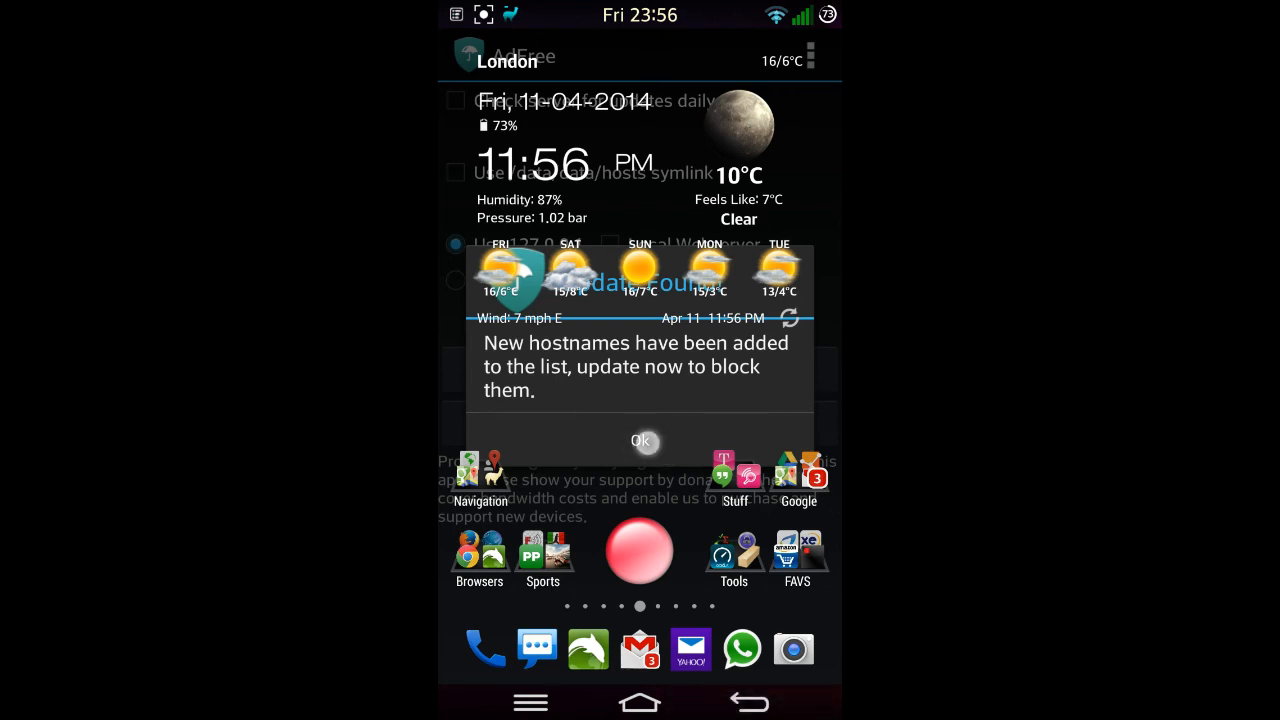
left_click(640, 440)
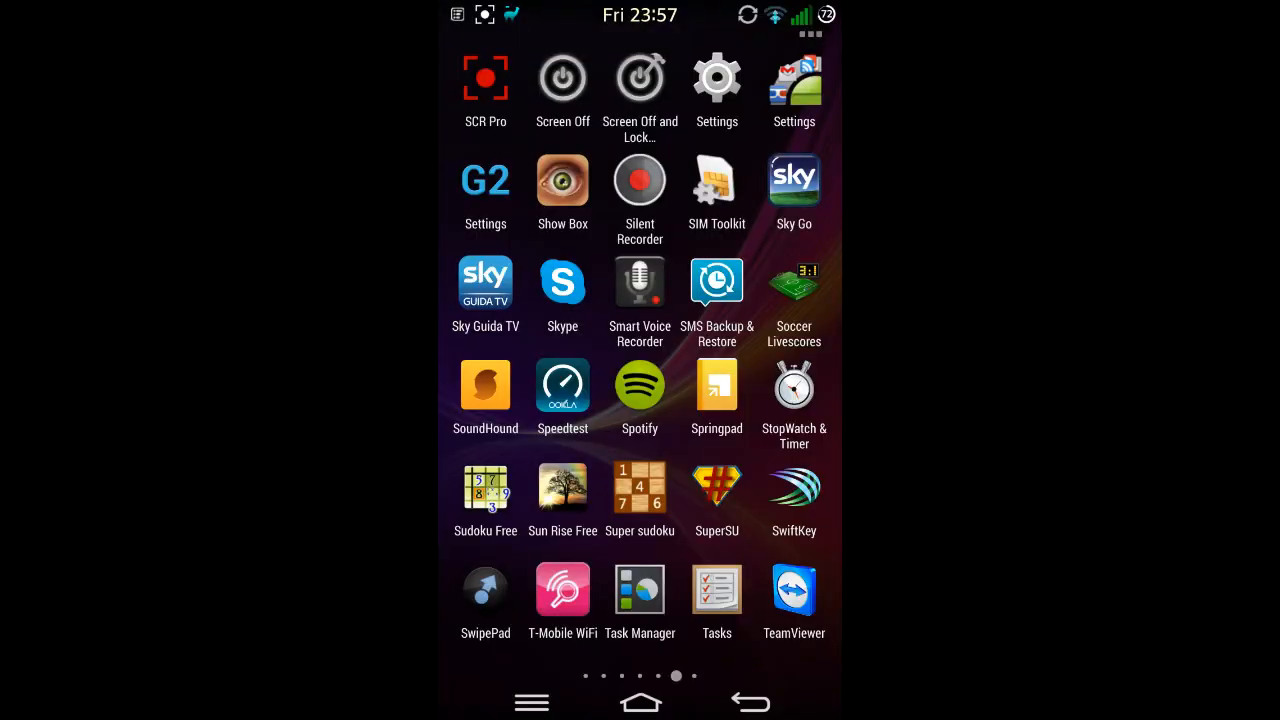